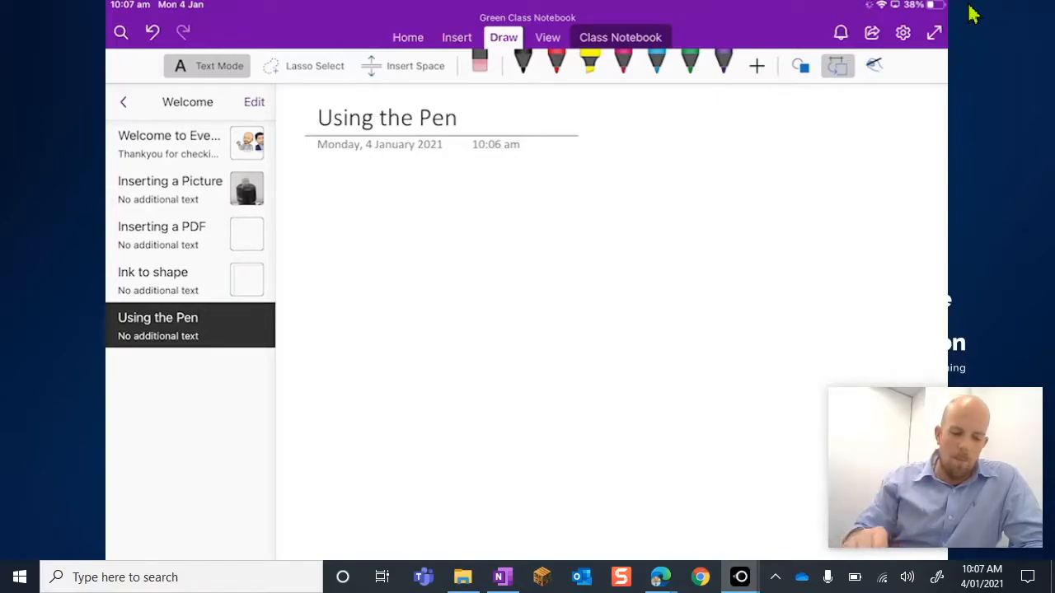
mouse_move(363, 12)
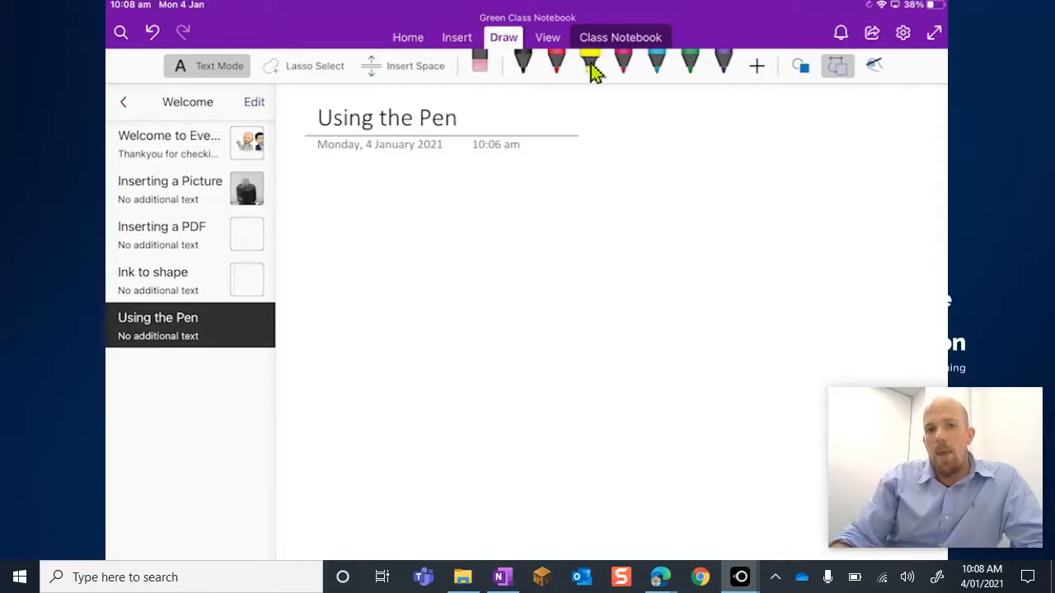
mouse_move(595, 78)
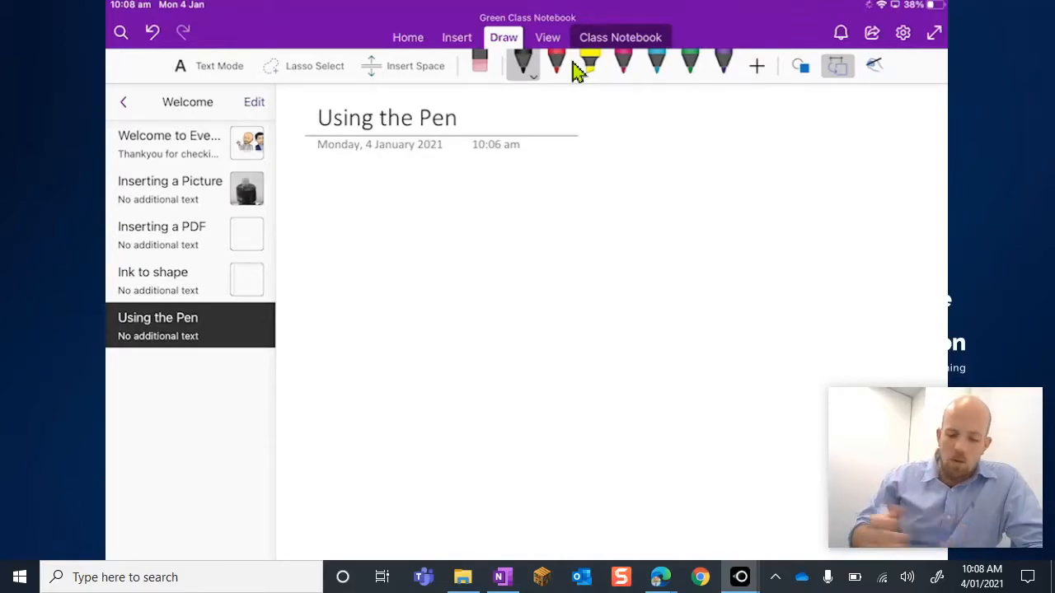
Step: Scribble a thin black zigzag across the top of the page and bring up the pen's ink options
left_click_drag(338, 177, 326, 235)
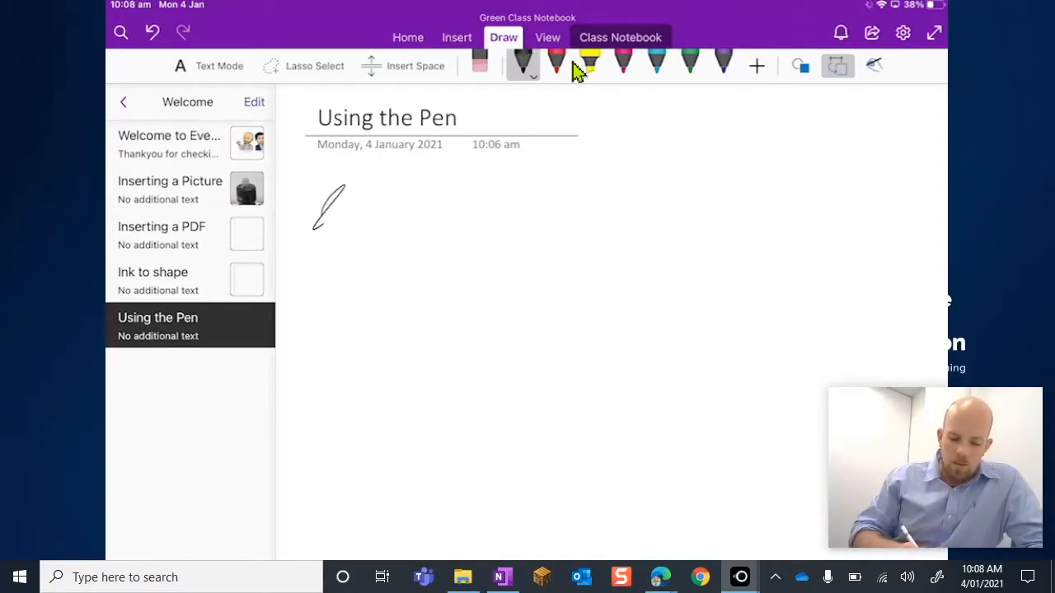
left_click_drag(329, 206, 791, 251)
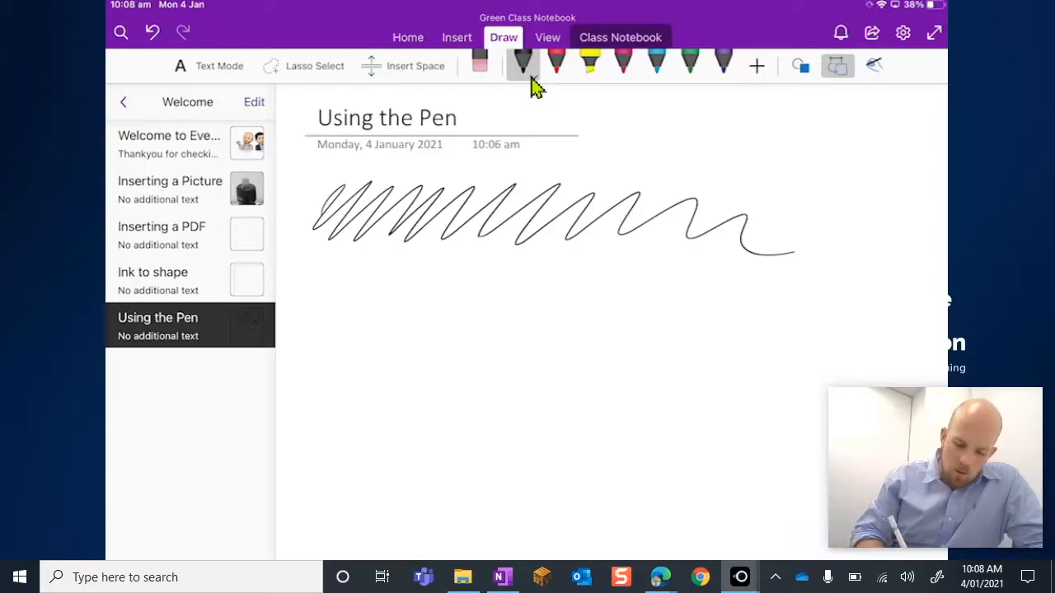
left_click(523, 65)
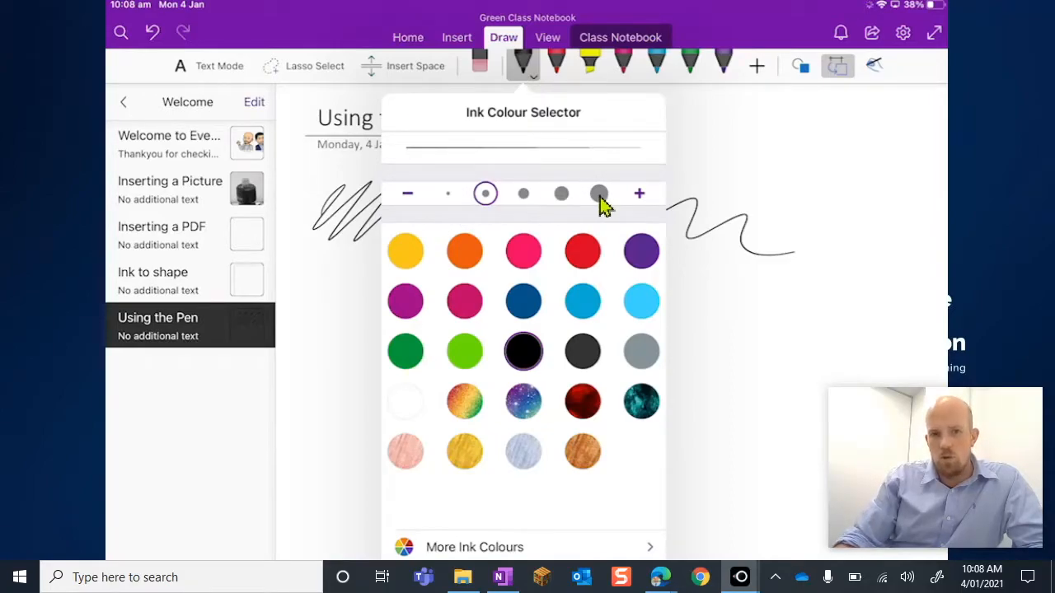
Step: Choose the thickest pen size and draw a faint wave below the first scribble
left_click(598, 192)
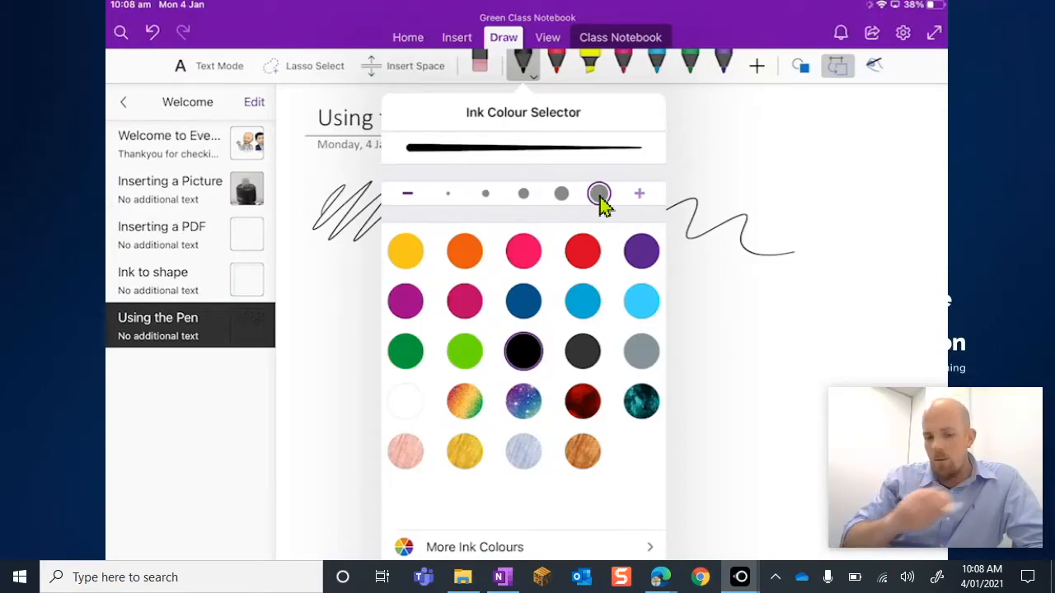
left_click(448, 193)
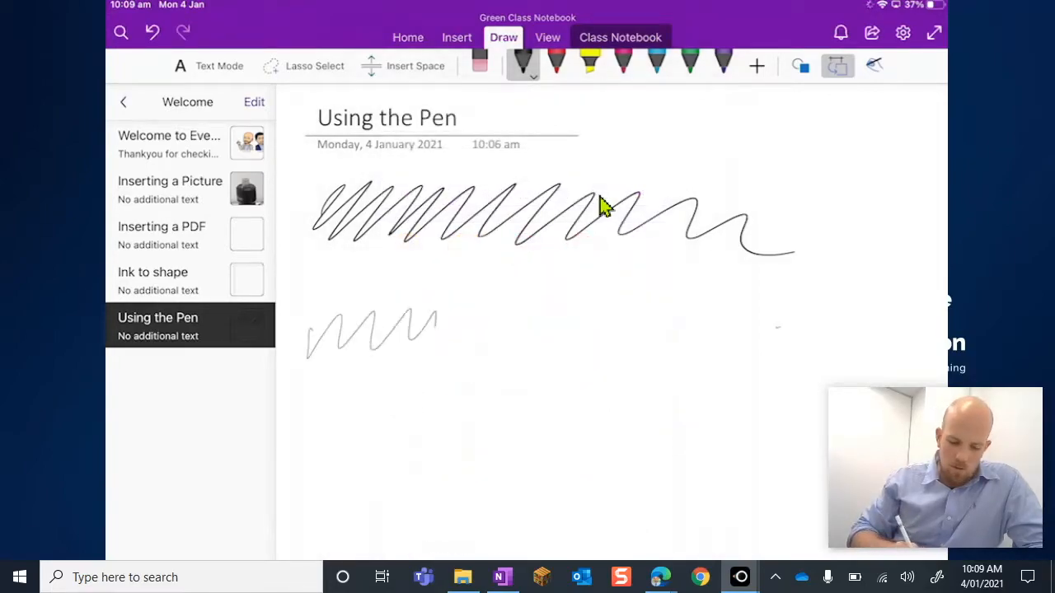
left_click(522, 73)
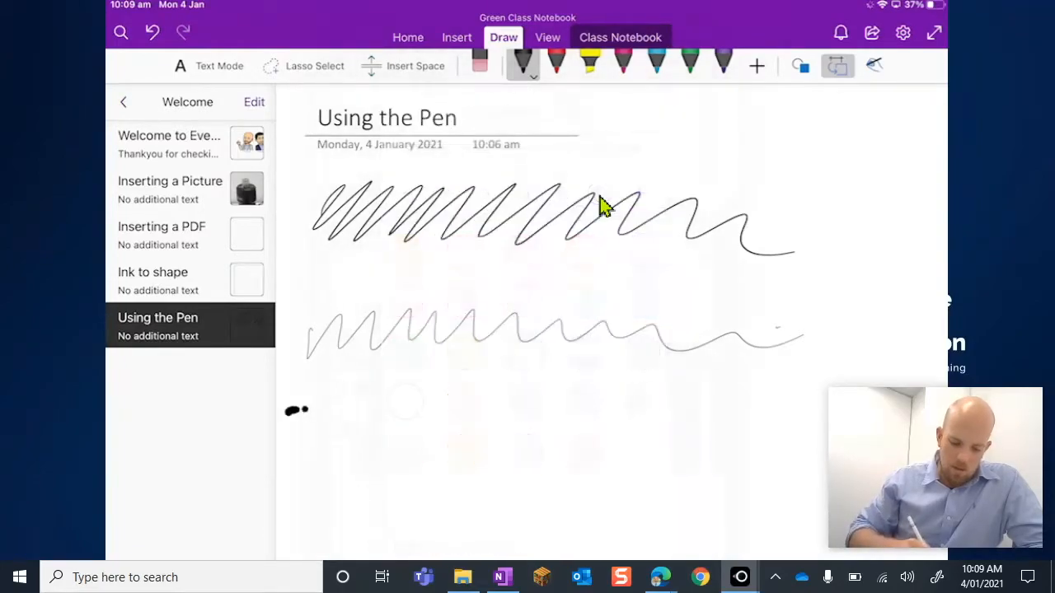
Step: Draw a bold black wave, a dot beneath it and a tall vertical line on the right
left_click_drag(289, 412, 750, 403)
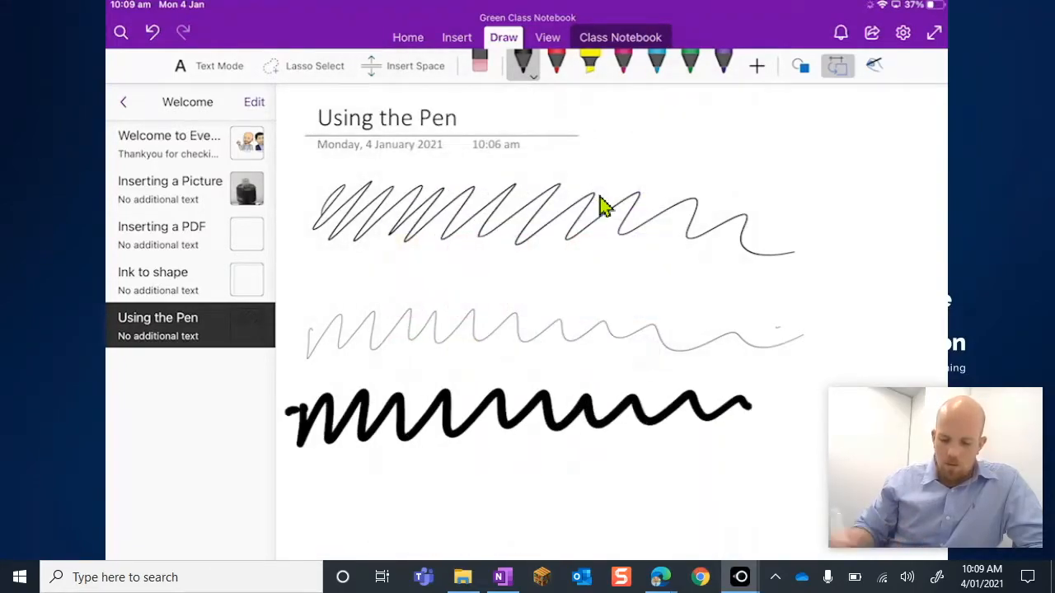
left_click_drag(589, 485, 726, 483)
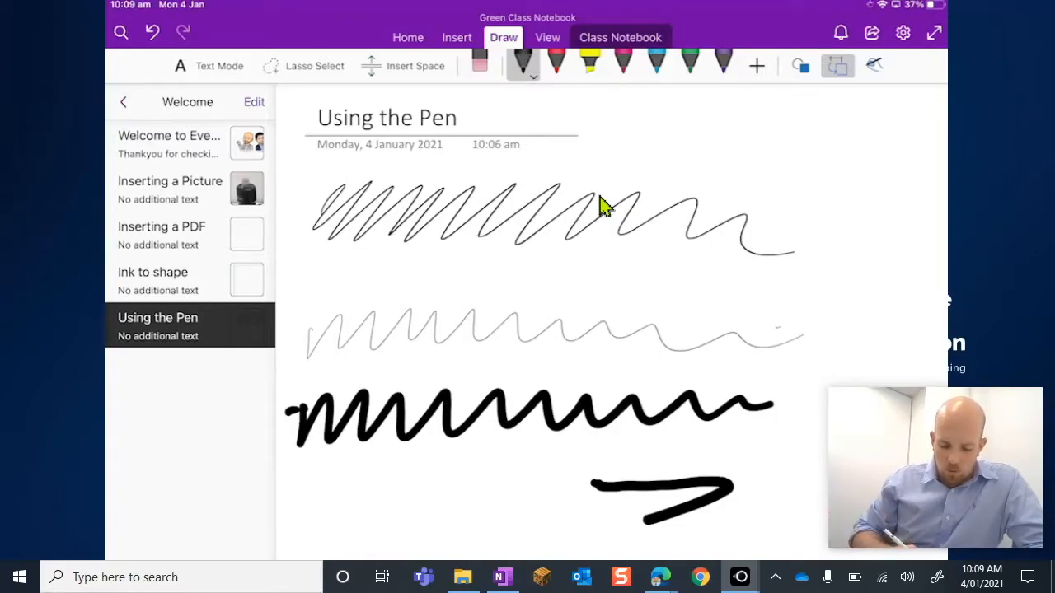
left_click(322, 477)
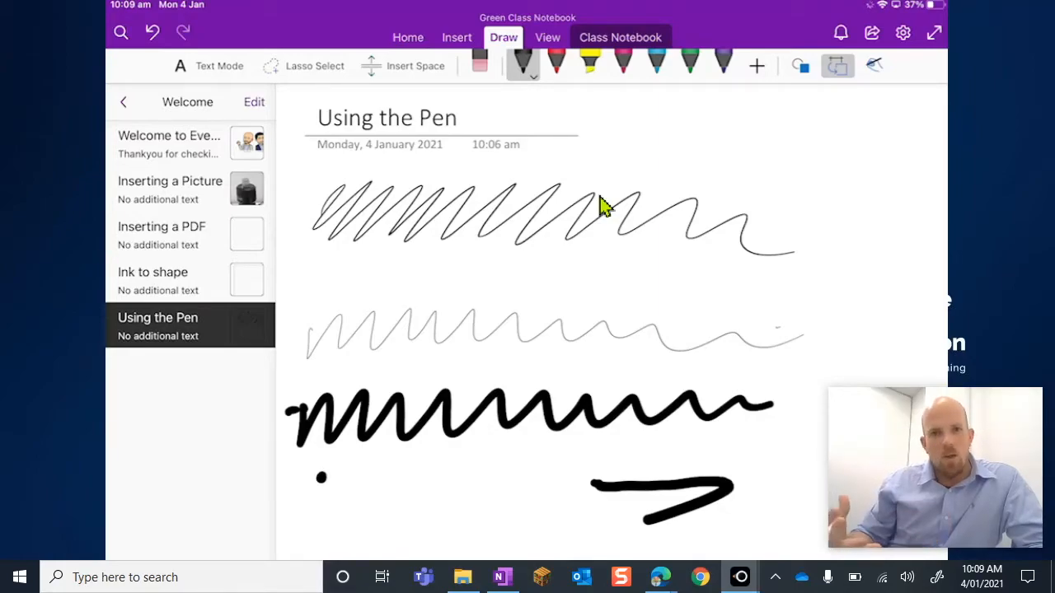
left_click_drag(857, 239, 840, 383)
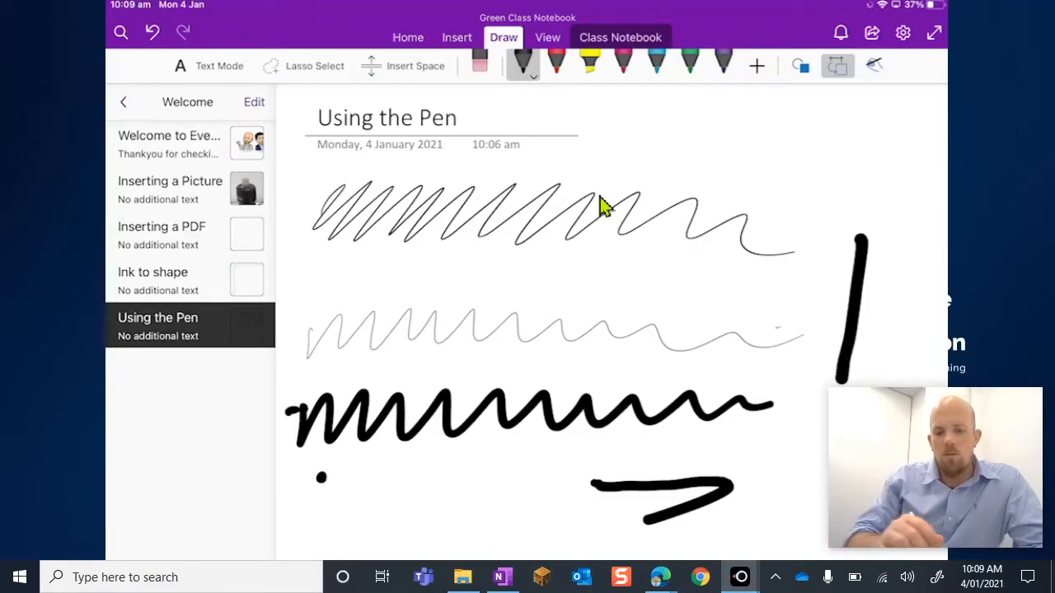
mouse_move(618, 82)
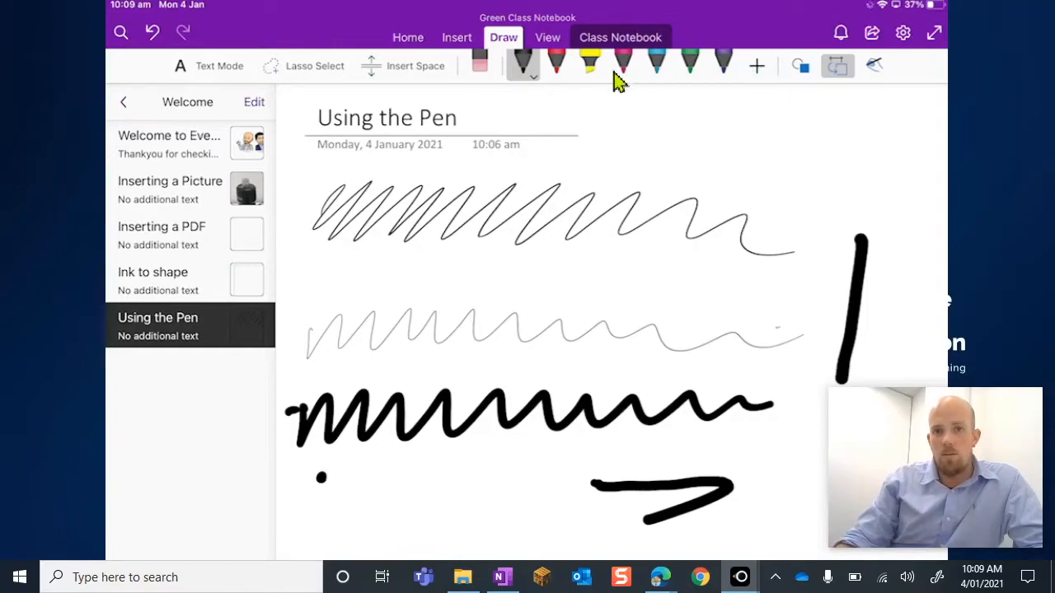
Step: Switch the ink to galaxy, draw sparkly loops and a shaded patch, then reopen the ink options
left_click(524, 64)
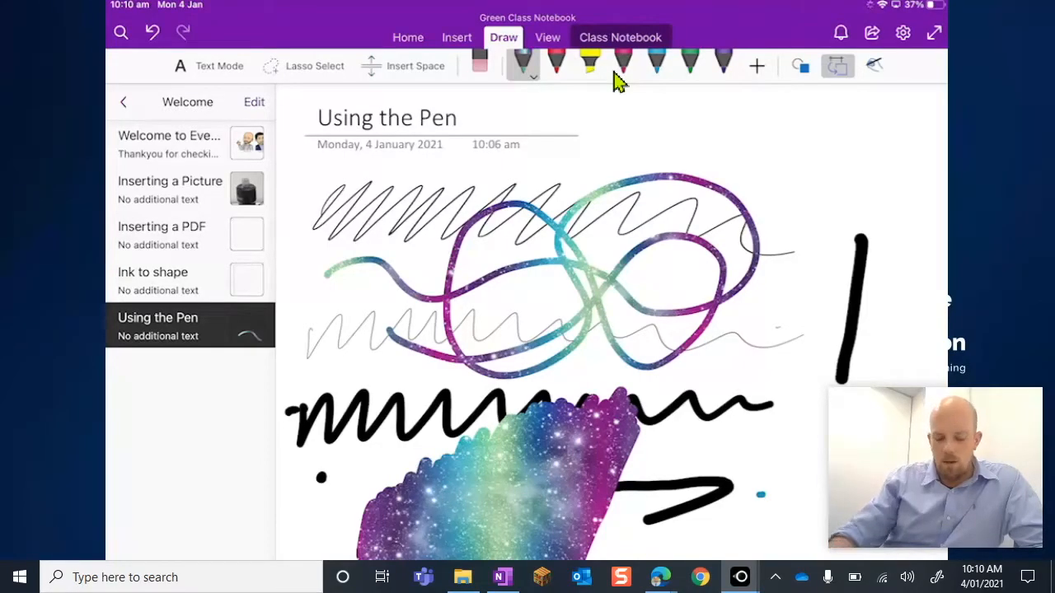
left_click(522, 64)
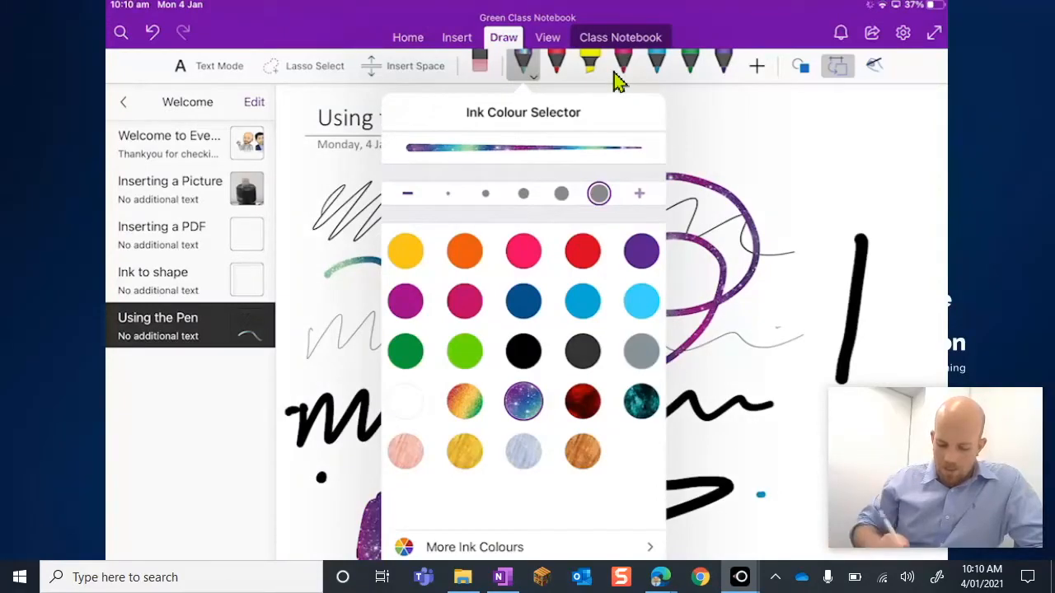
Step: Try a custom dark blue in More Ink Colours, then return to the drawing
left_click(474, 547)
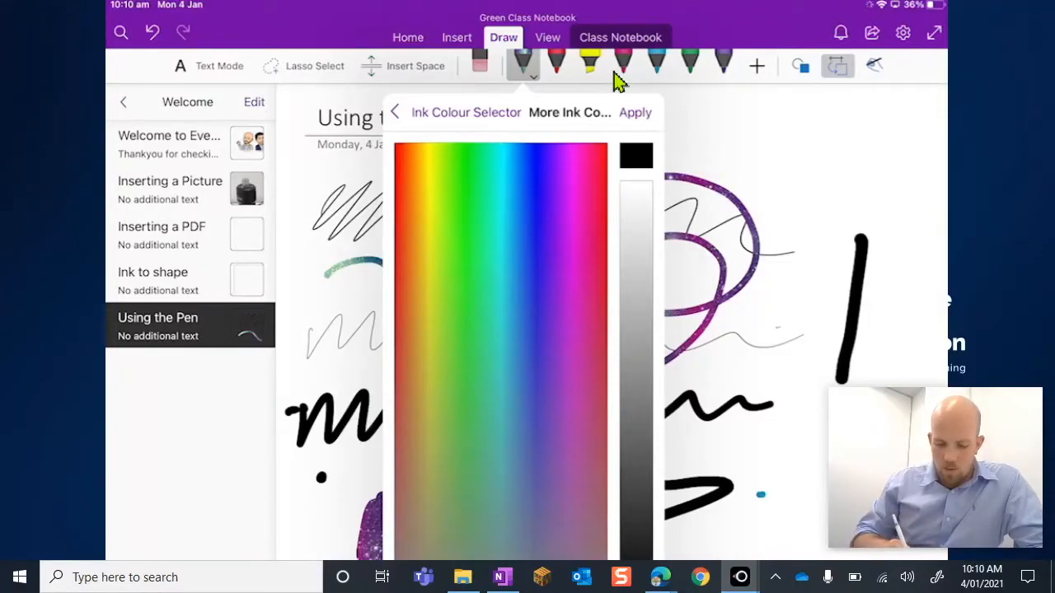
left_click(520, 346)
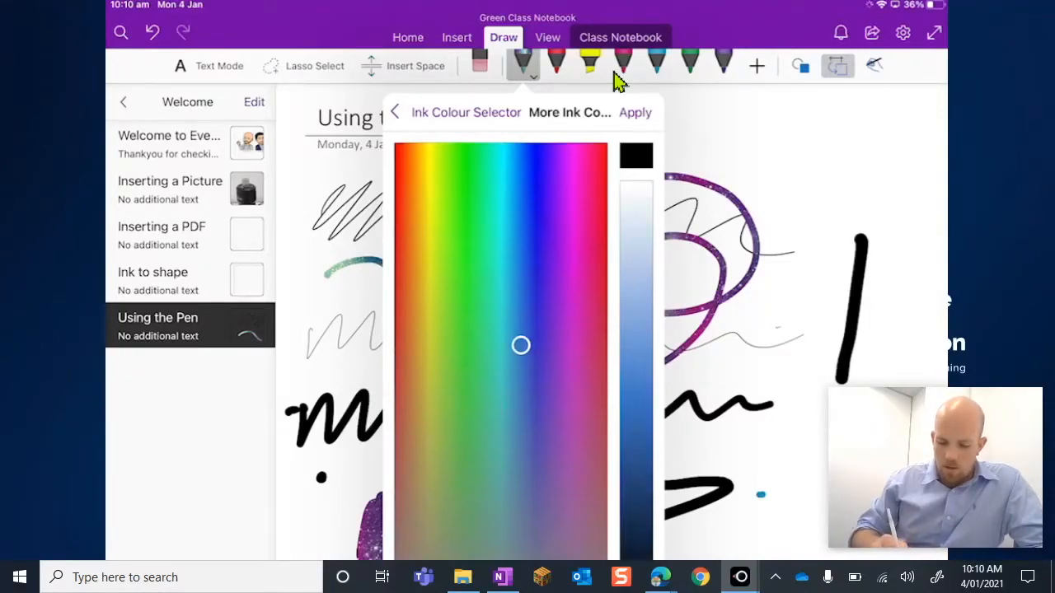
left_click_drag(635, 157, 635, 517)
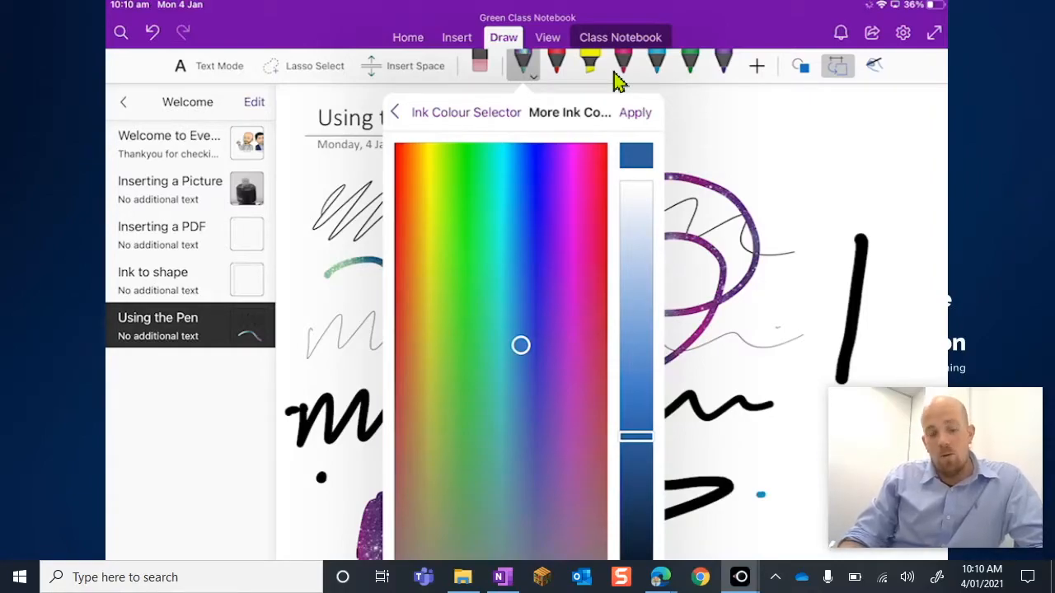
left_click_drag(520, 345, 550, 440)
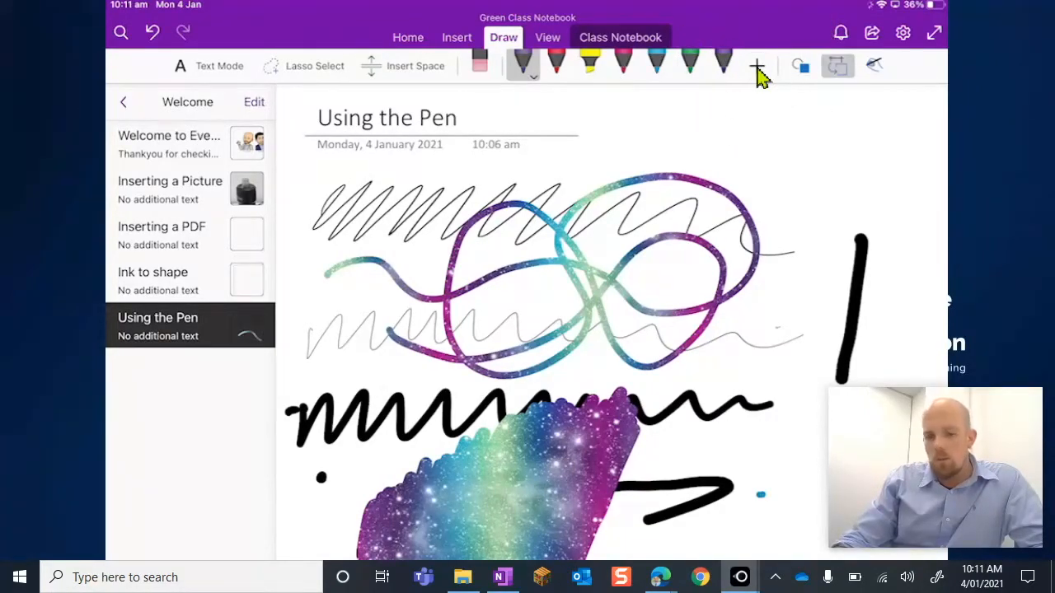
Step: Add a yellow highlighter, highlight over the left scribbles, and bring up its colour choices
left_click(756, 66)
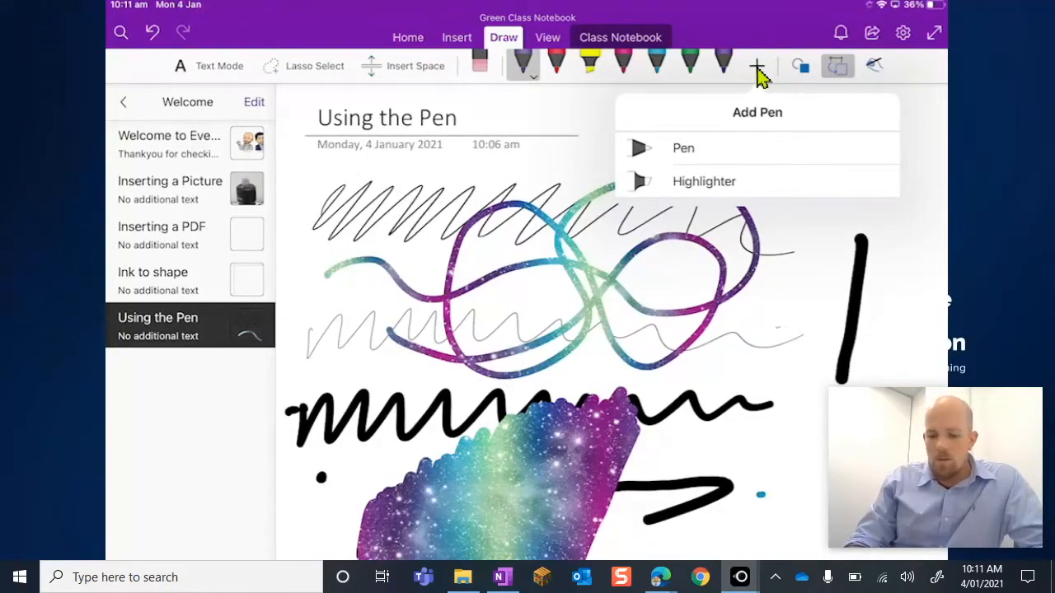
left_click(739, 64)
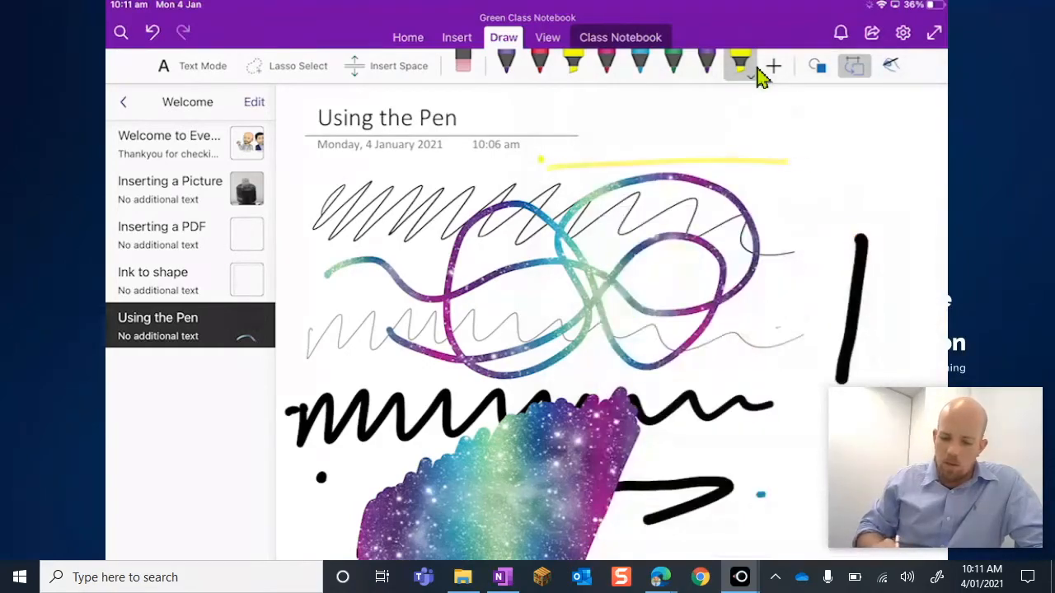
left_click_drag(552, 157, 791, 155)
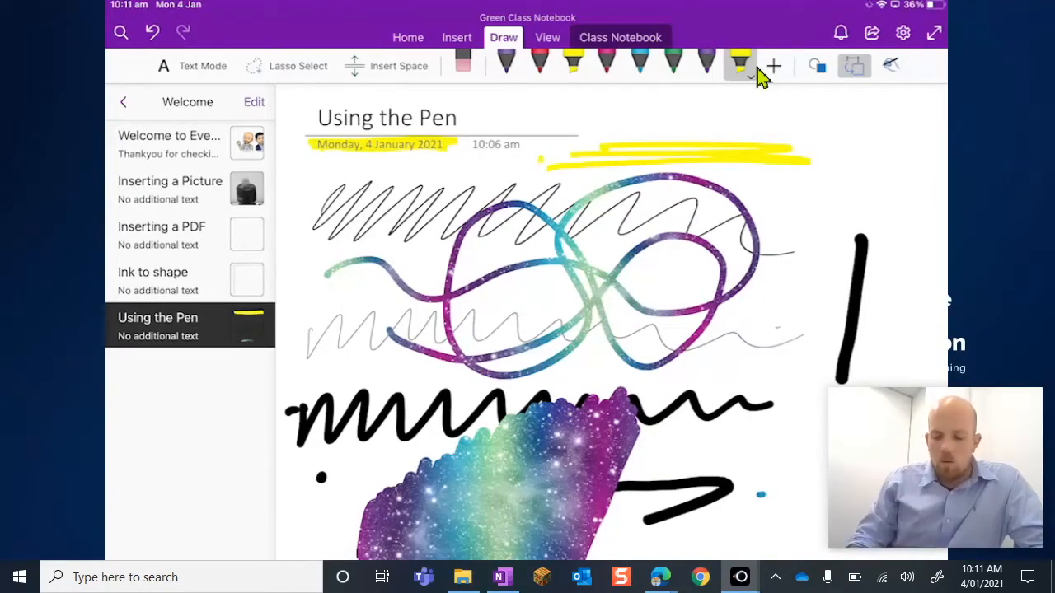
left_click(740, 66)
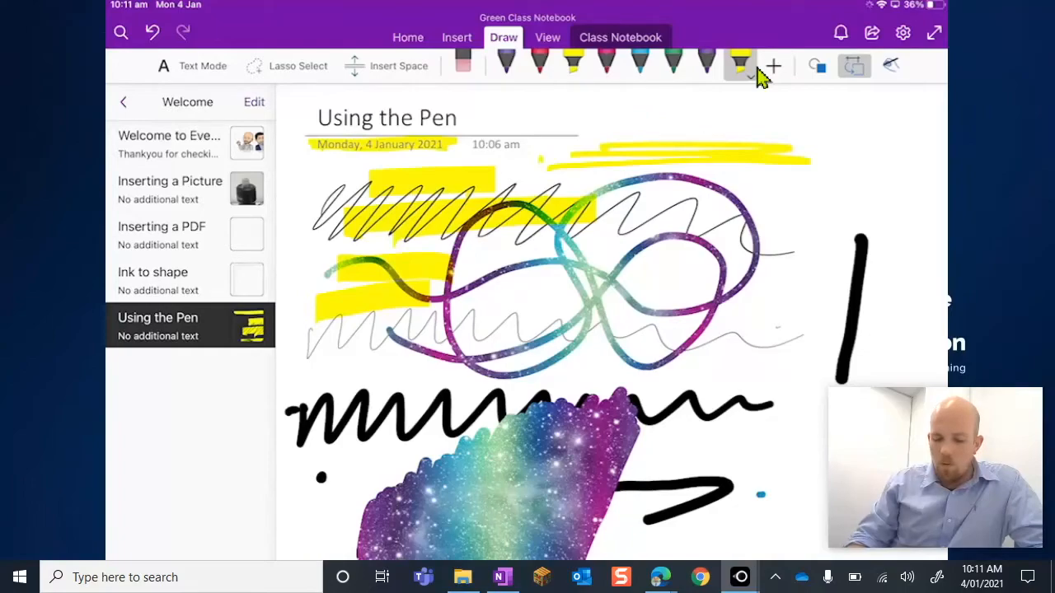
left_click(740, 65)
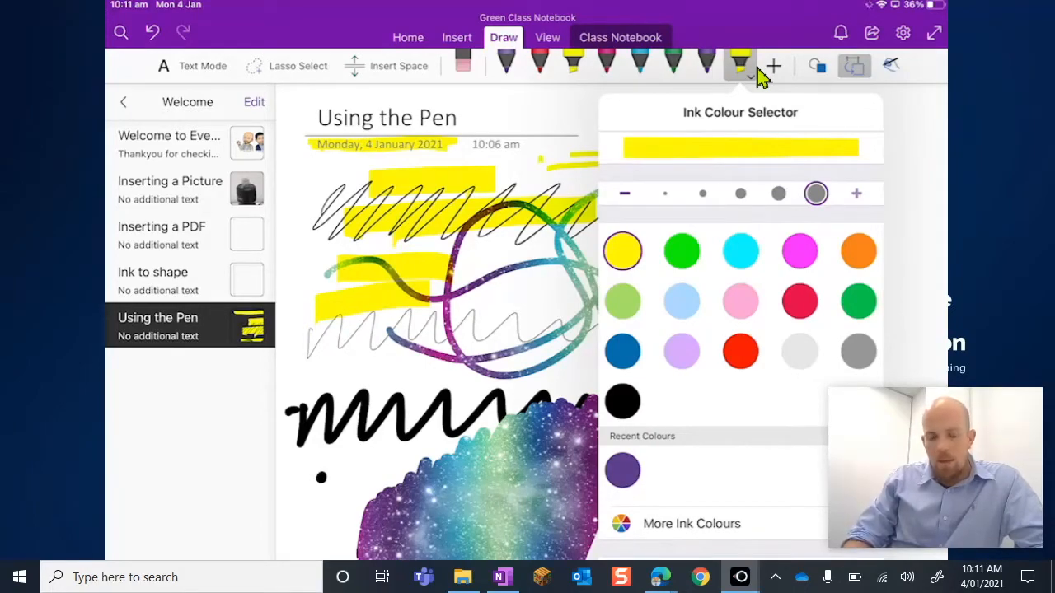
Step: Highlight the lower loops in pink and add green and red highlighters to the pen set
left_click(740, 301)
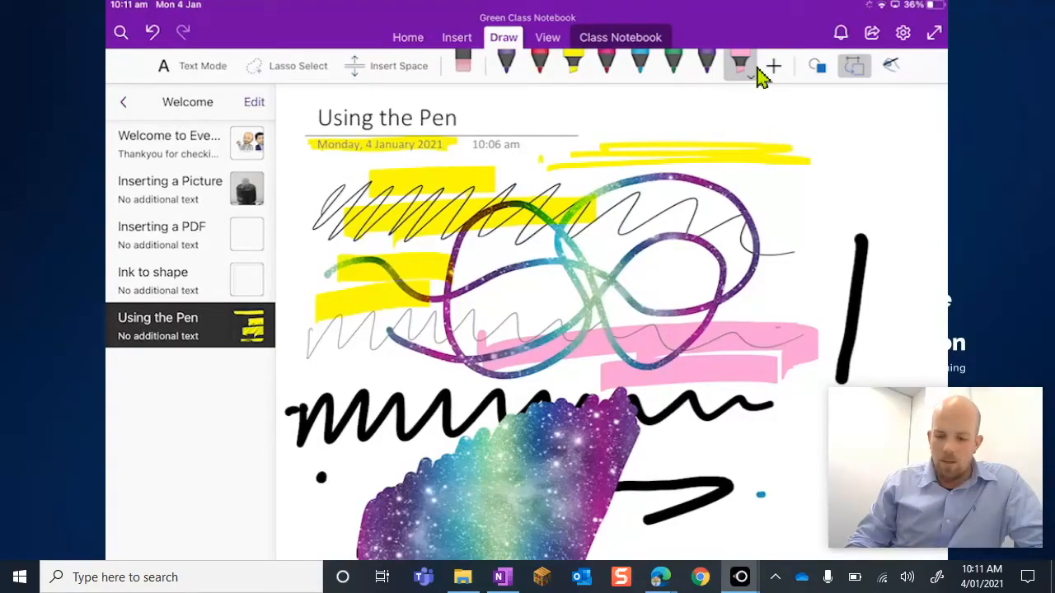
left_click(740, 66)
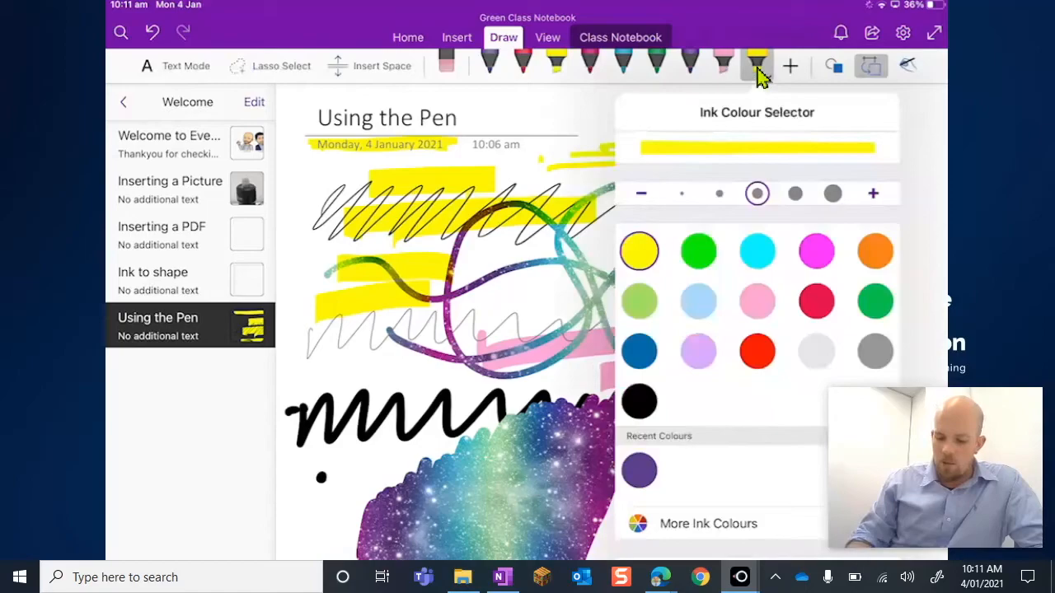
left_click(698, 250)
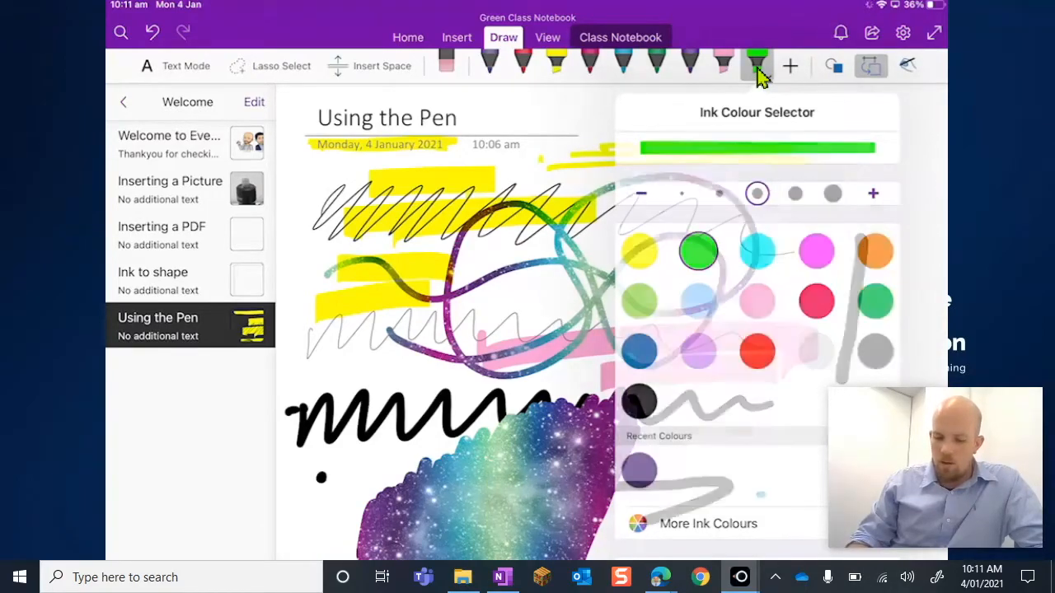
left_click(656, 250)
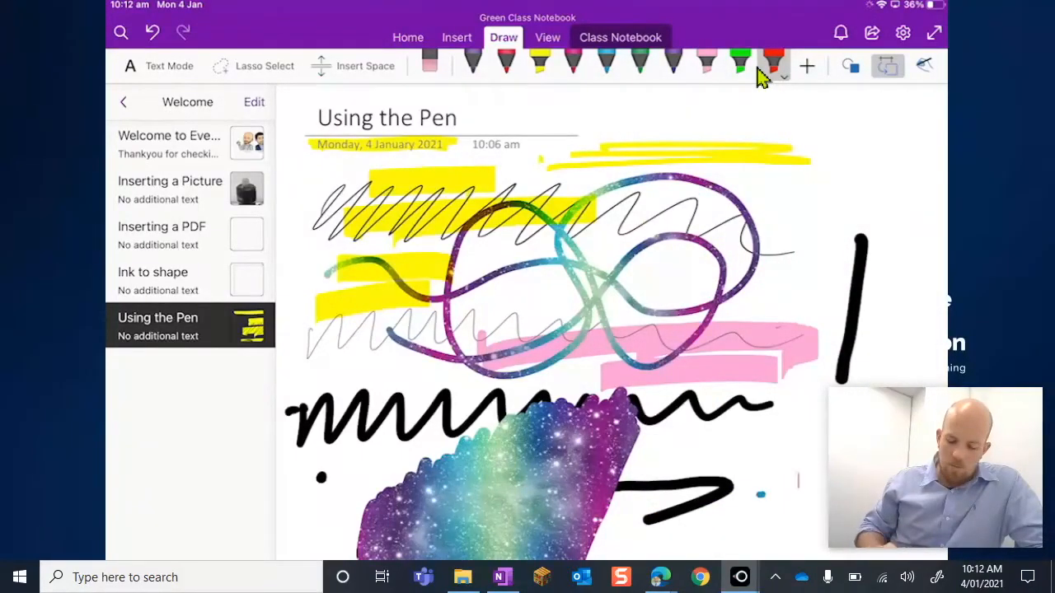
Step: Draw pink, green and red highlight strips below the galaxy blob, then remove the red highlighter
scroll("down", 3)
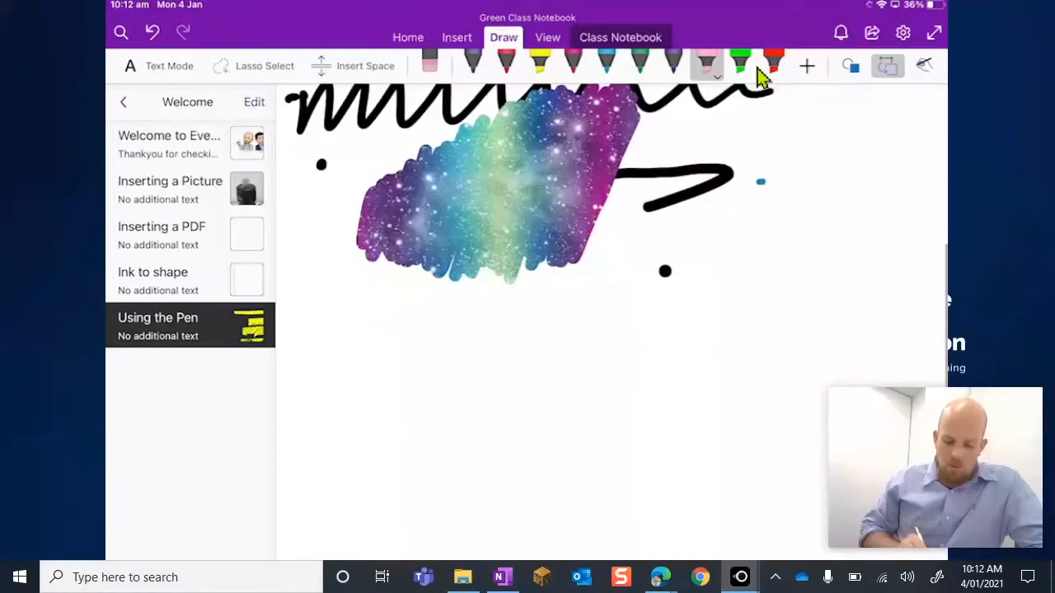
left_click_drag(358, 340, 544, 334)
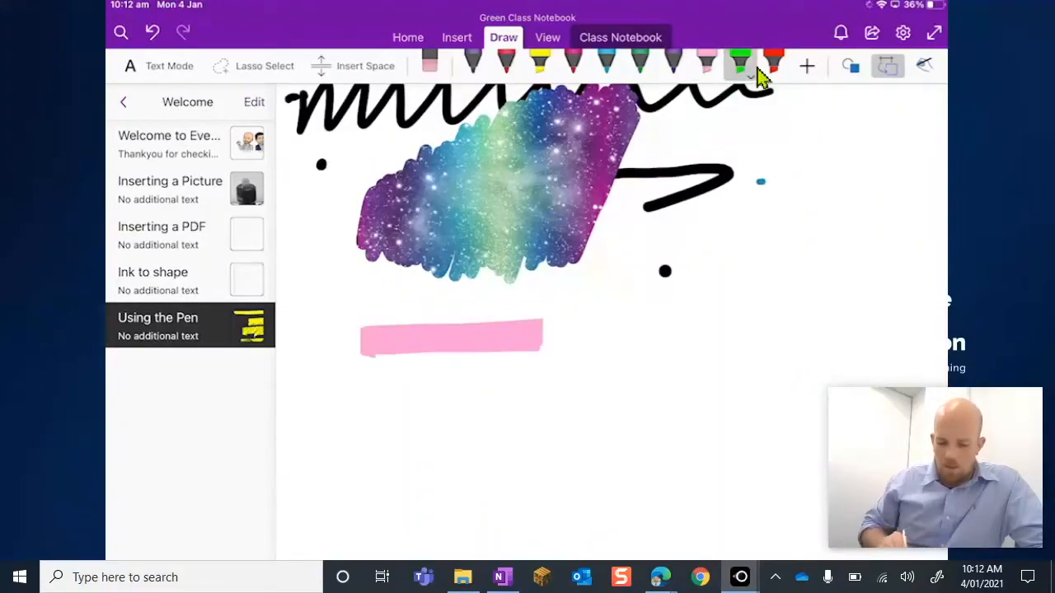
left_click_drag(567, 419, 725, 418)
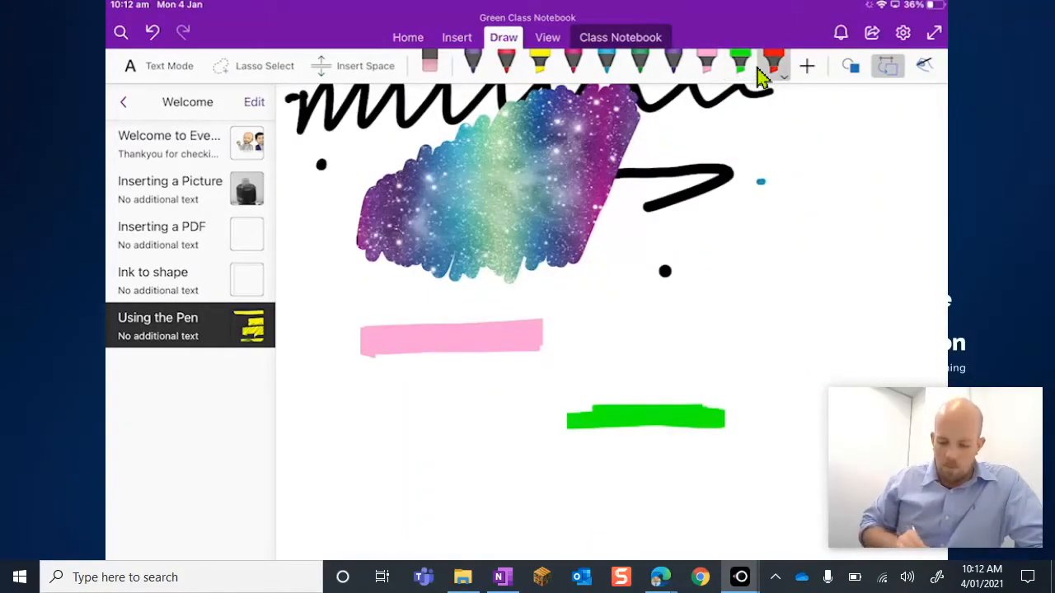
left_click_drag(367, 519, 470, 519)
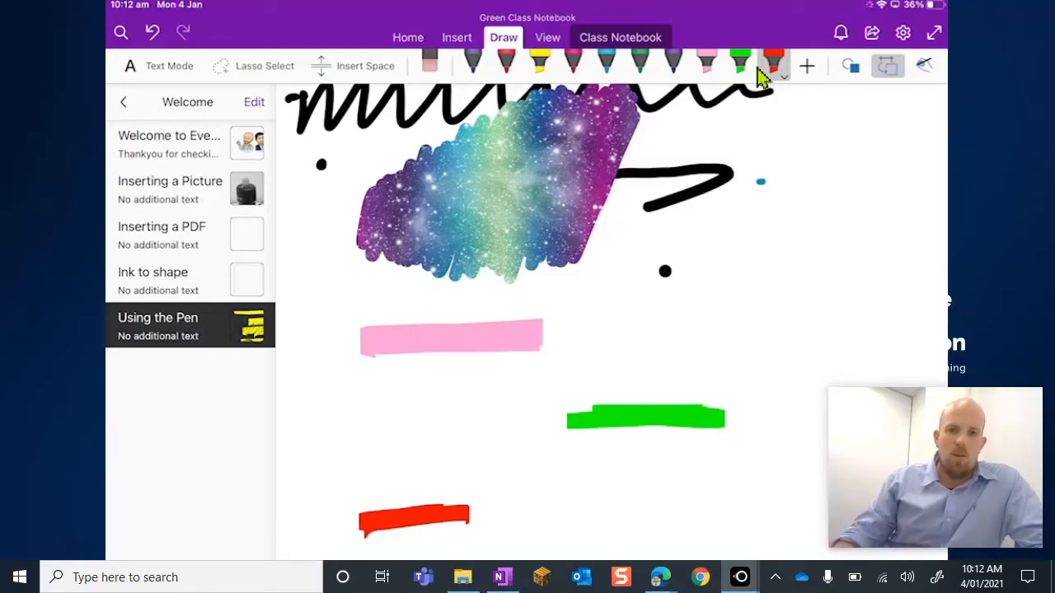
mouse_move(745, 74)
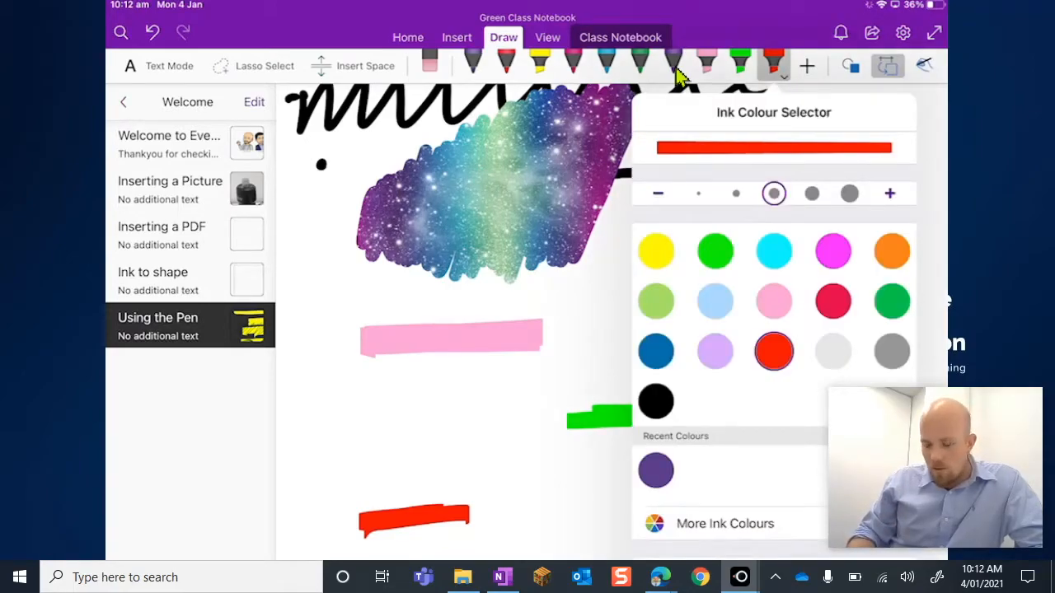
mouse_move(684, 91)
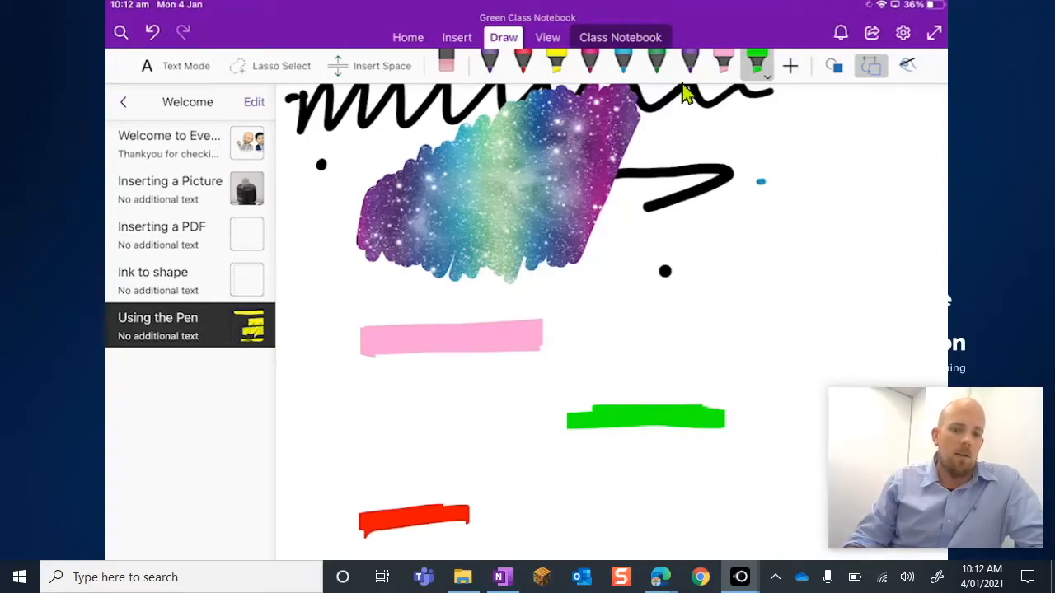
left_click(788, 65)
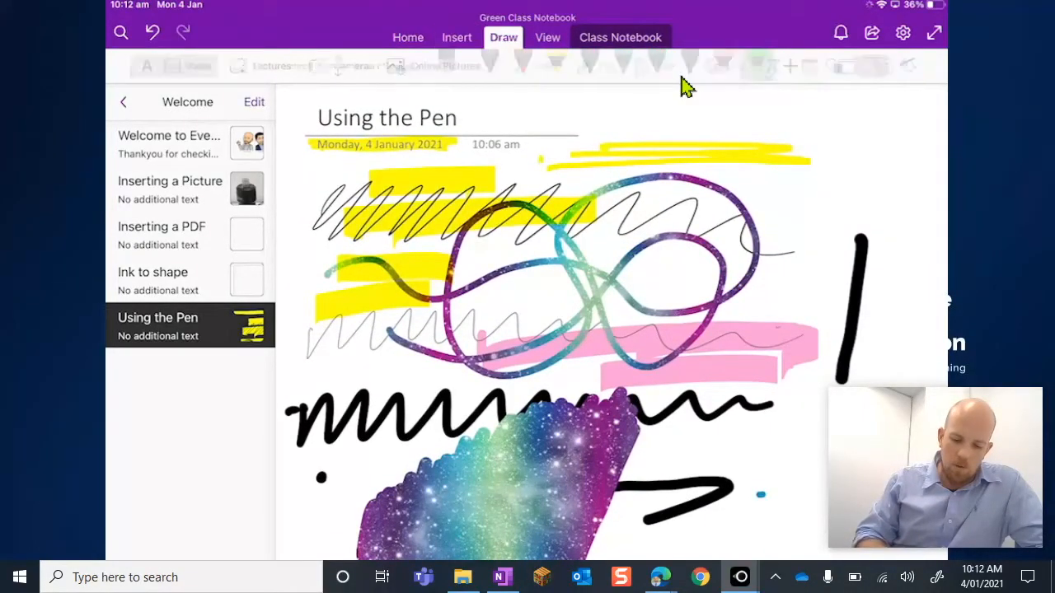
Step: Apply a ruled paper style with a margin line from the View options
left_click(547, 37)
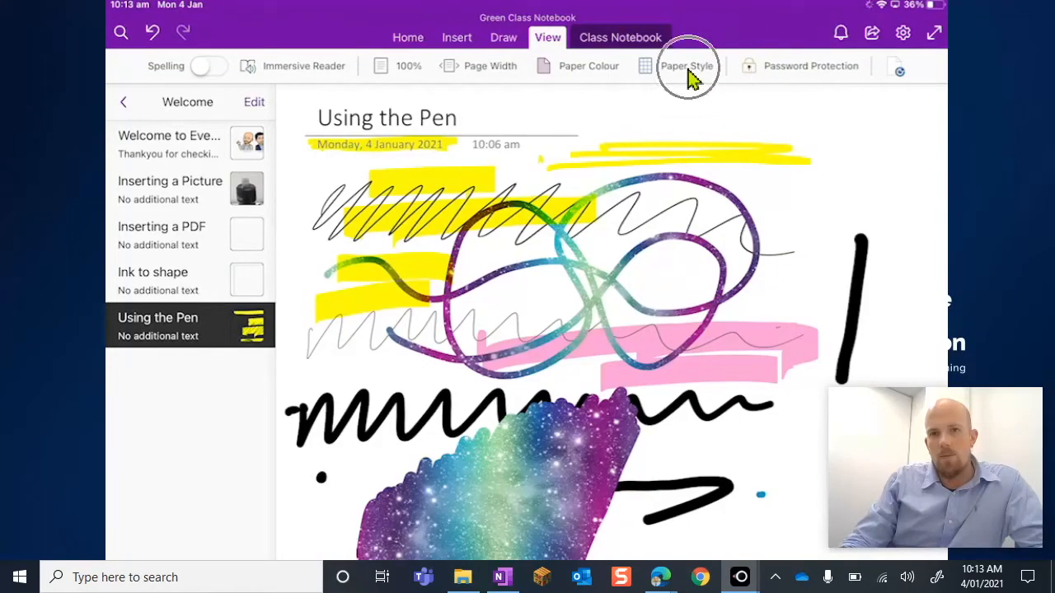
left_click(687, 66)
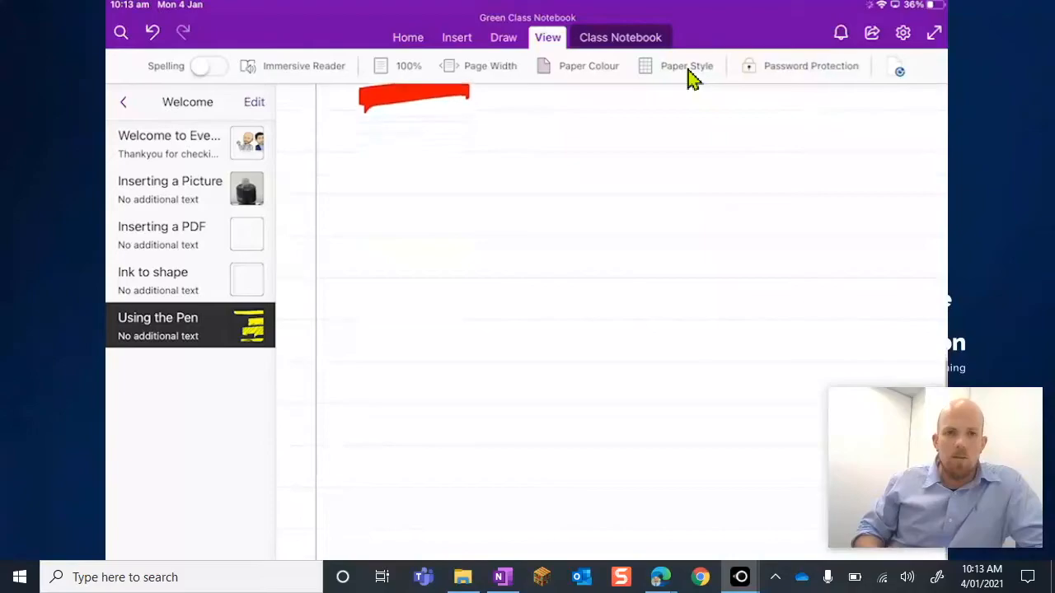
Step: Switch back to the thin black pen and handwrite 'Welcome' on the ruled page
left_click(503, 38)
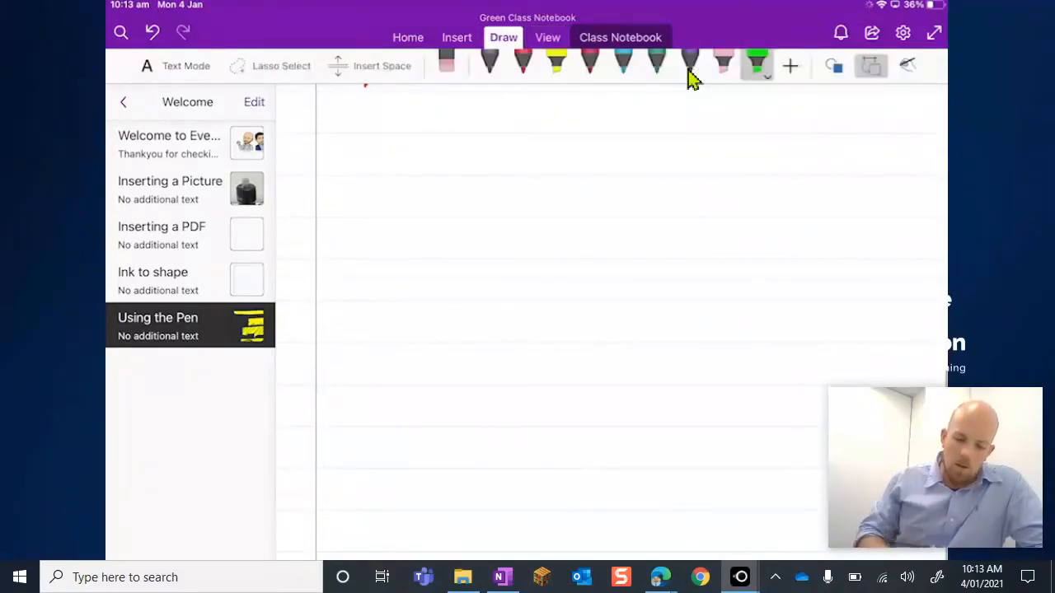
left_click(489, 66)
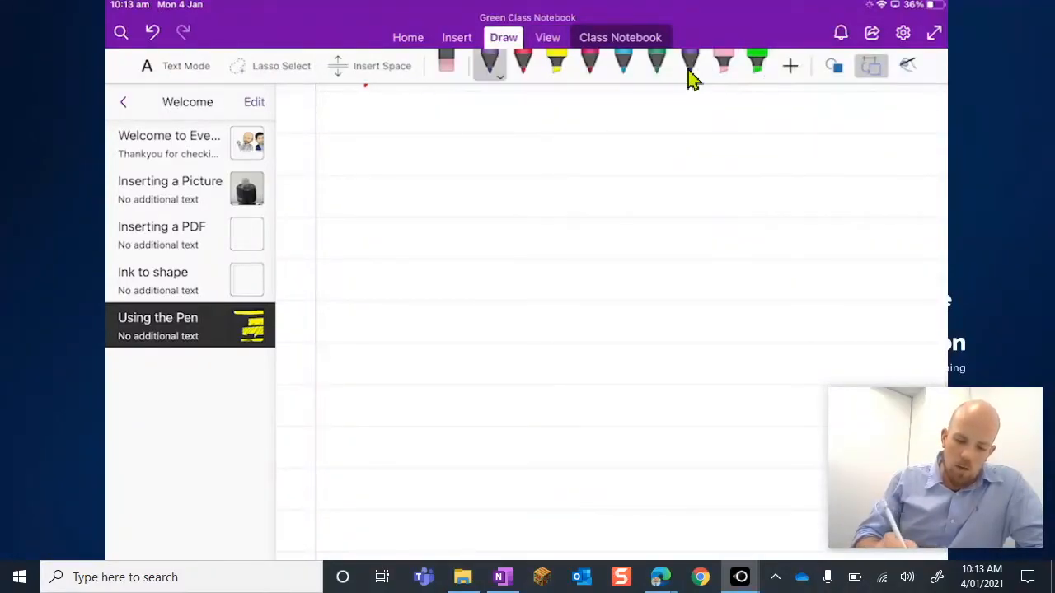
left_click(489, 65)
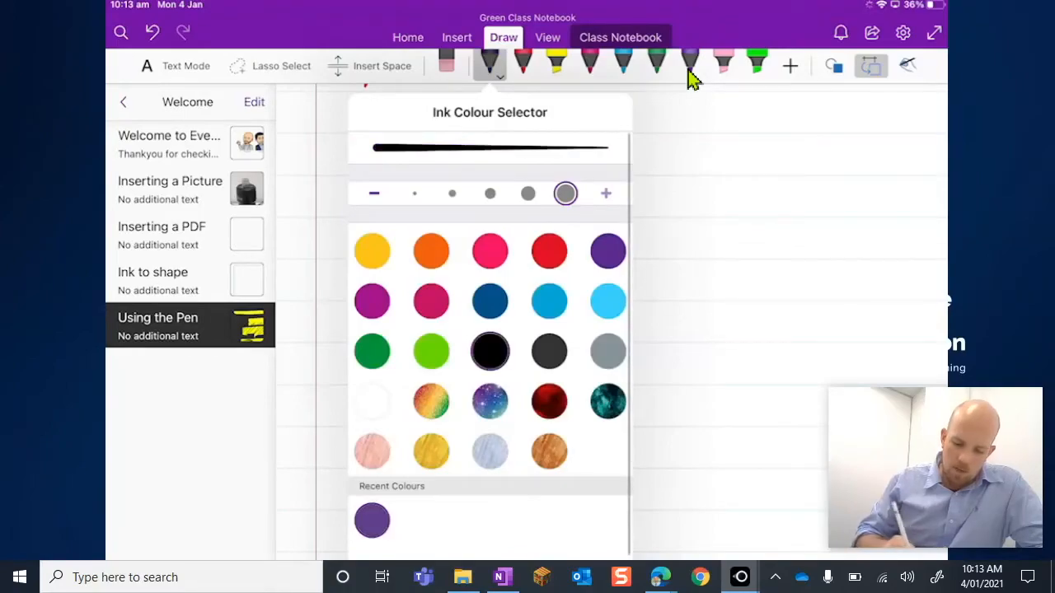
left_click(452, 193)
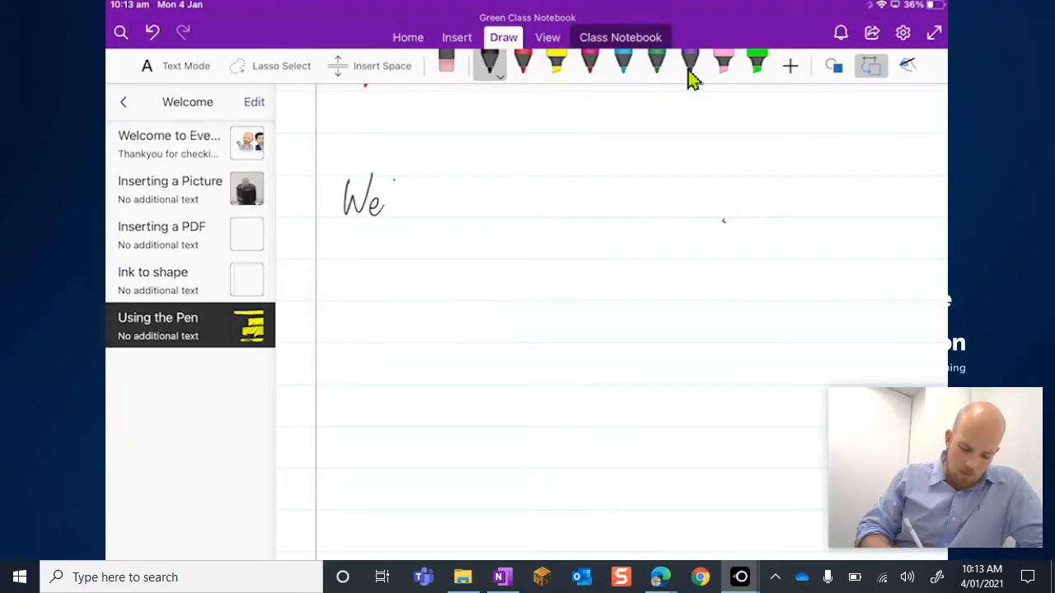
left_click_drag(388, 202, 457, 202)
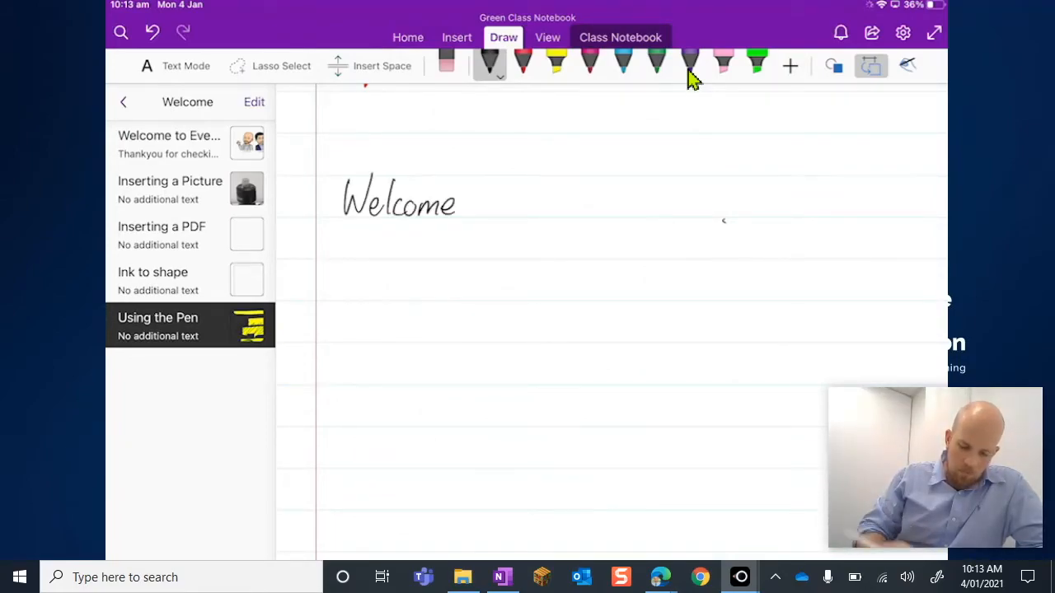